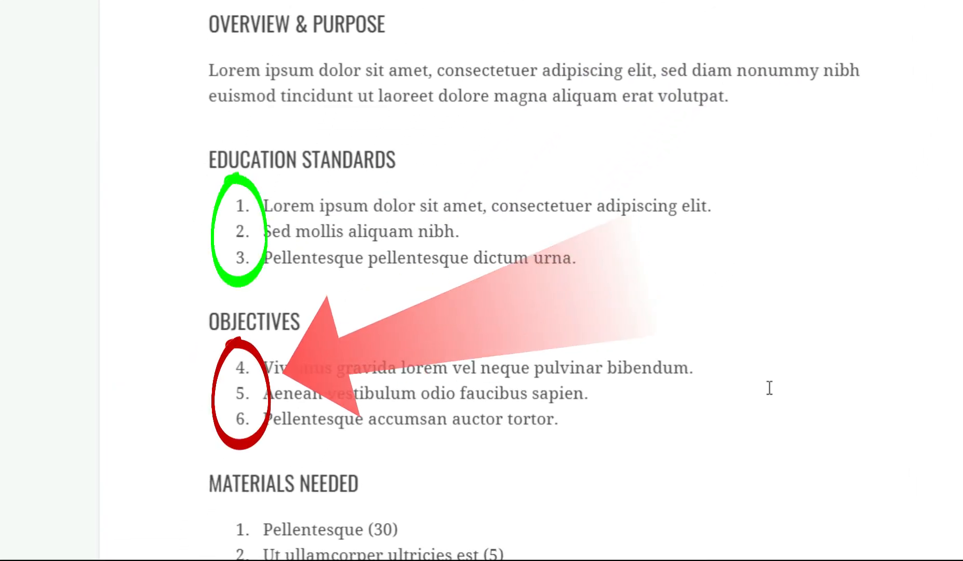
pyautogui.moveTo(784, 261)
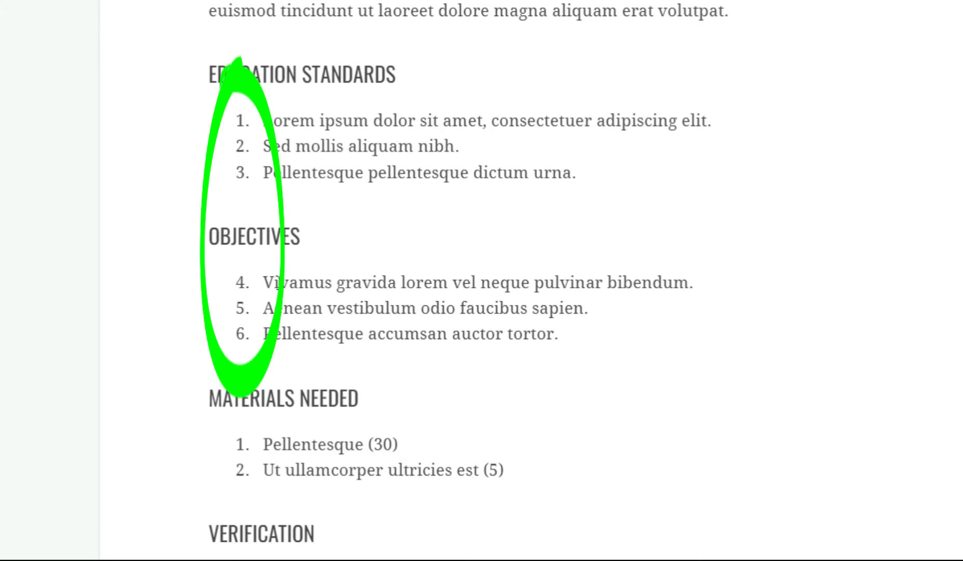
# Step: Restart the Objectives list numbering at 1 so it reads 1–3, then move to the first Verification item
pyautogui.rightClick(282, 283)
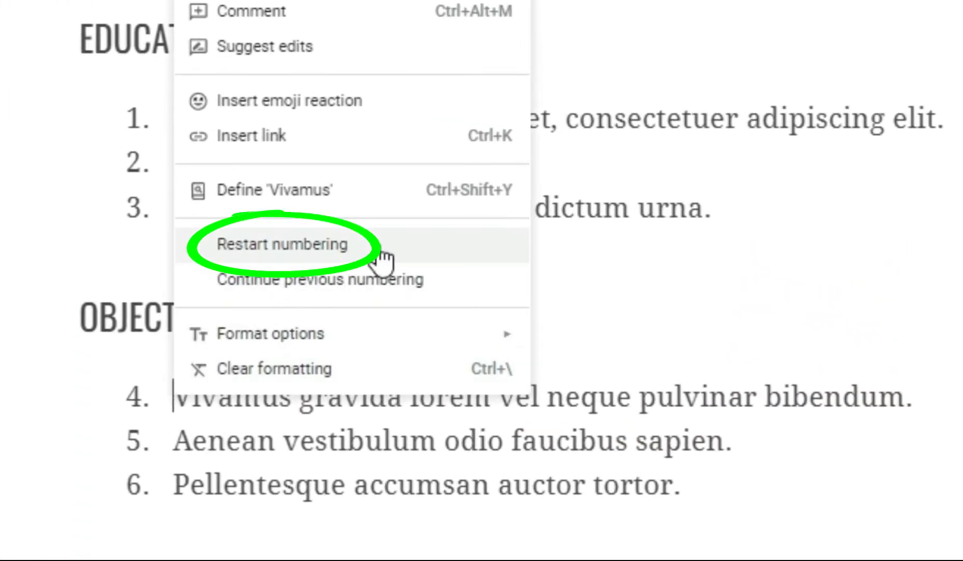
pyautogui.click(282, 244)
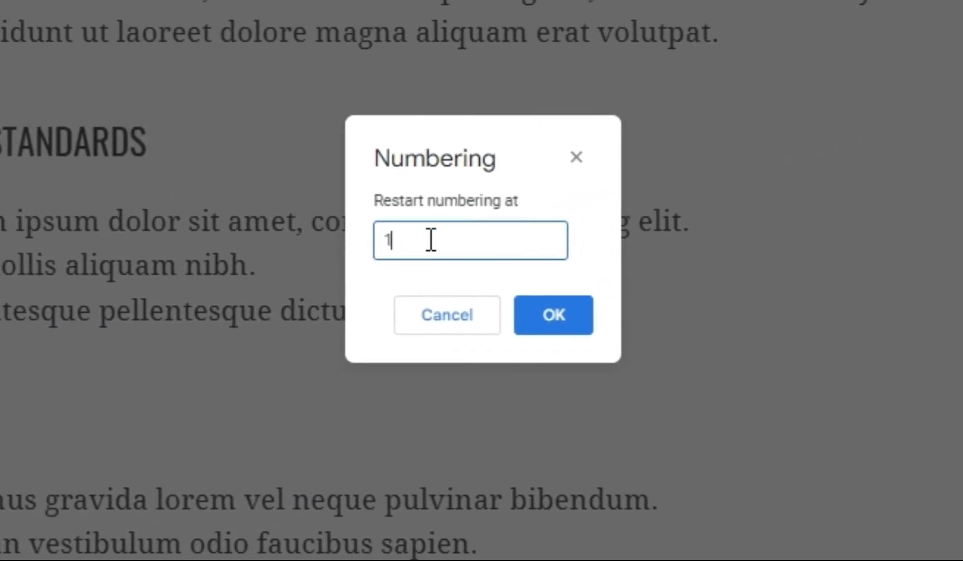
pyautogui.click(552, 315)
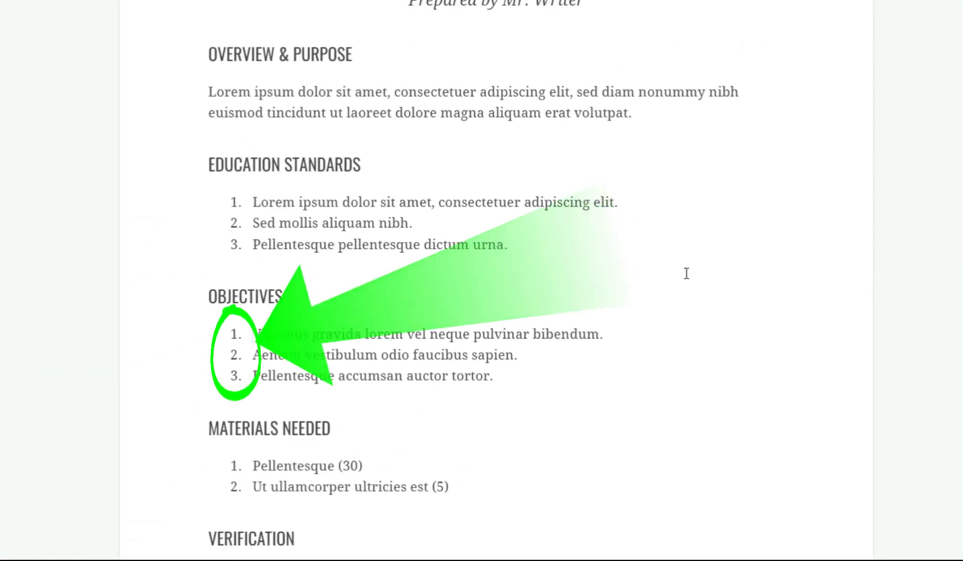
pyautogui.scroll(-3)
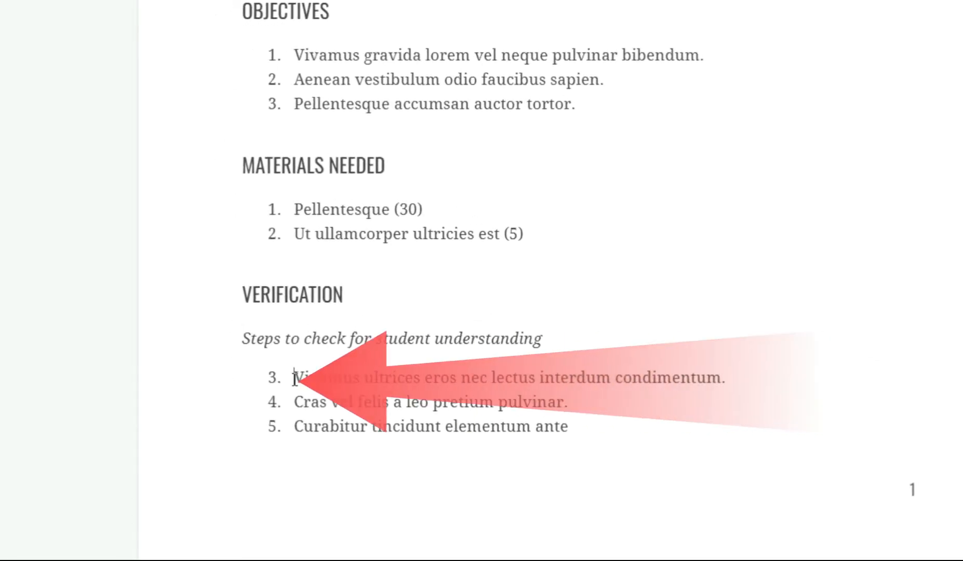
pyautogui.rightClick(298, 377)
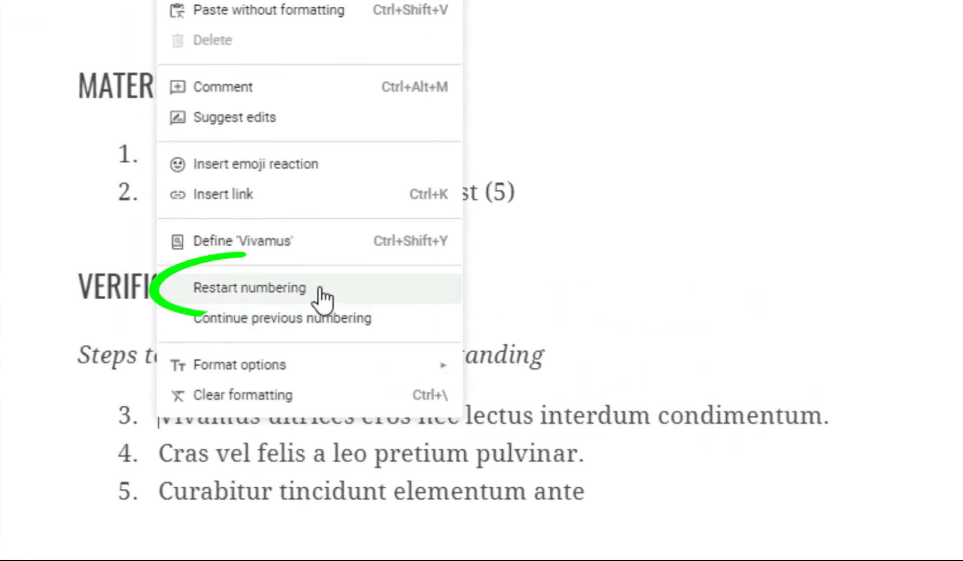
# Step: Restart the Verification list numbering at 1 so it reads 1–3 instead of 3–5
pyautogui.click(249, 288)
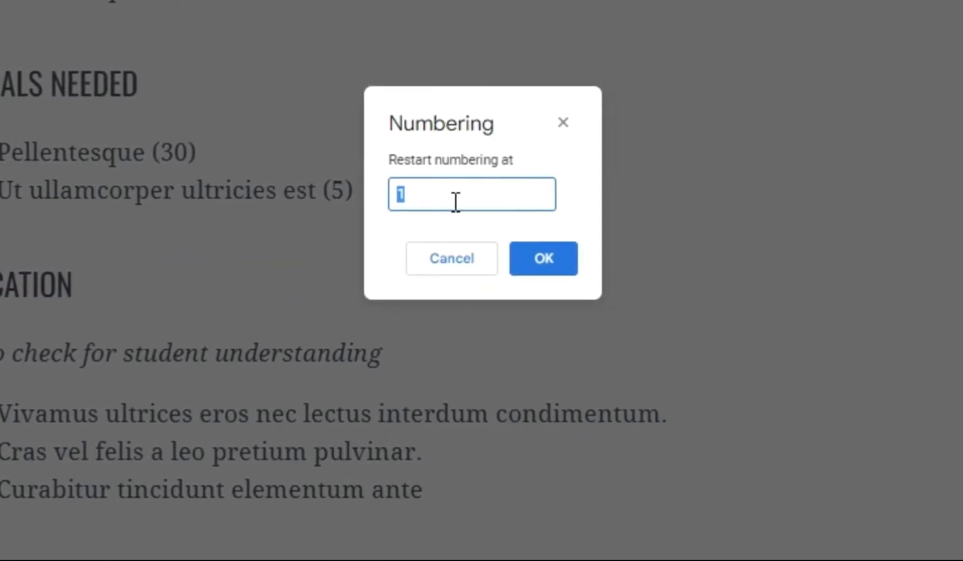
pyautogui.click(542, 258)
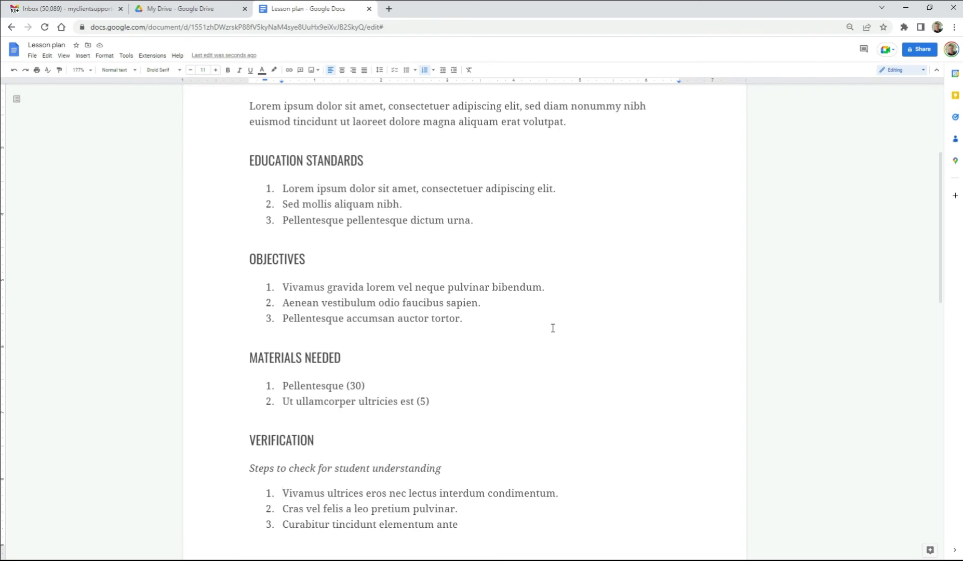
pyautogui.moveTo(581, 235)
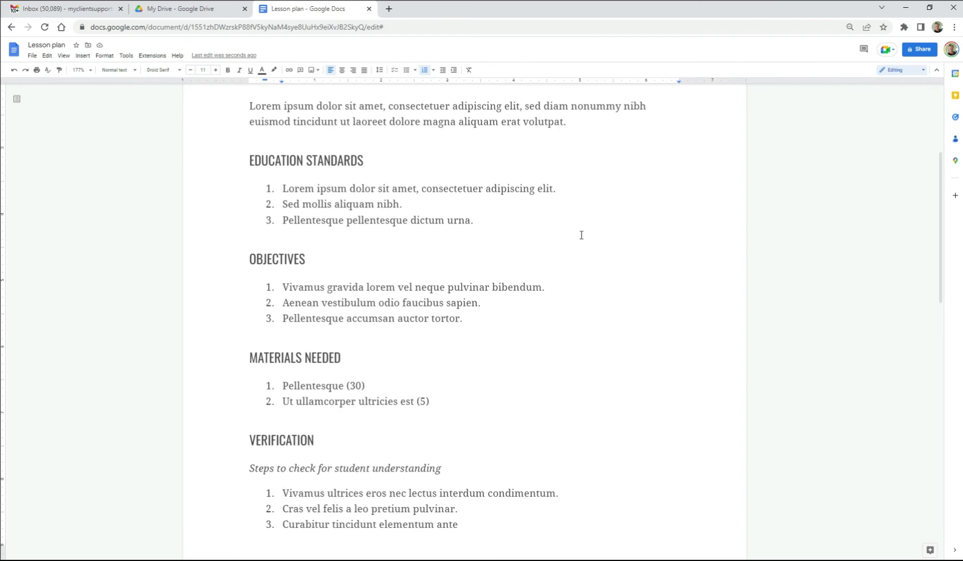